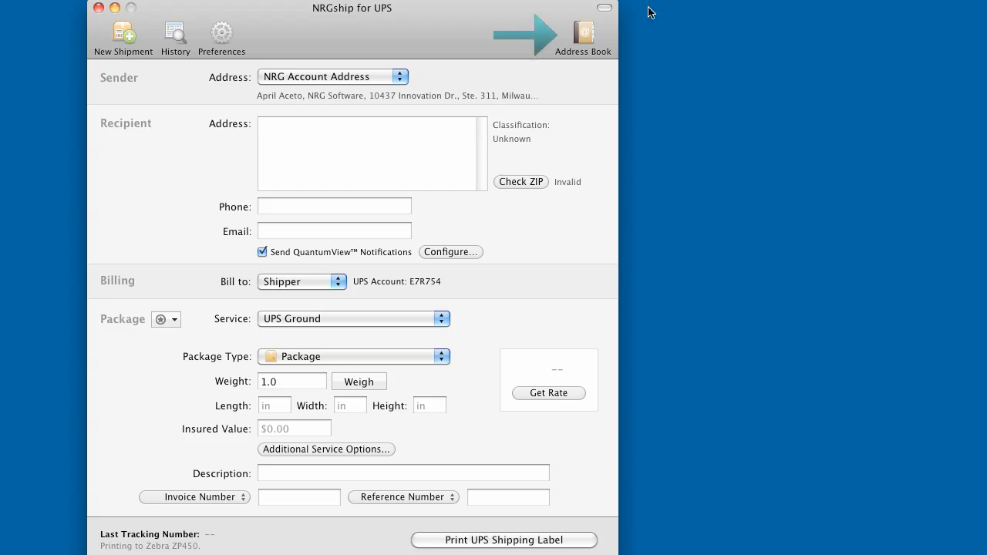
left_click(583, 31)
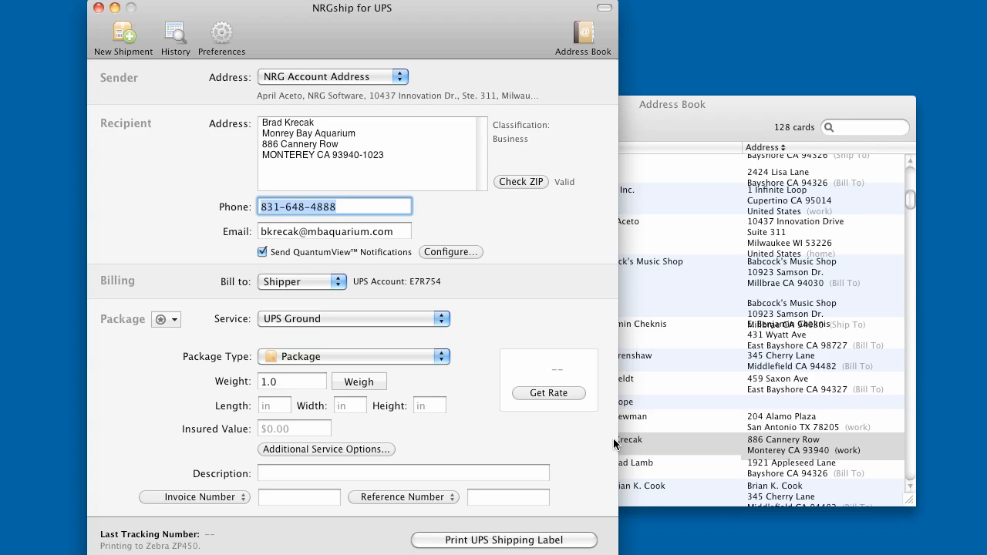
Get the $6.12 UPS Ground rate, then switch the service to UPS 2nd Day Air.
left_click(549, 393)
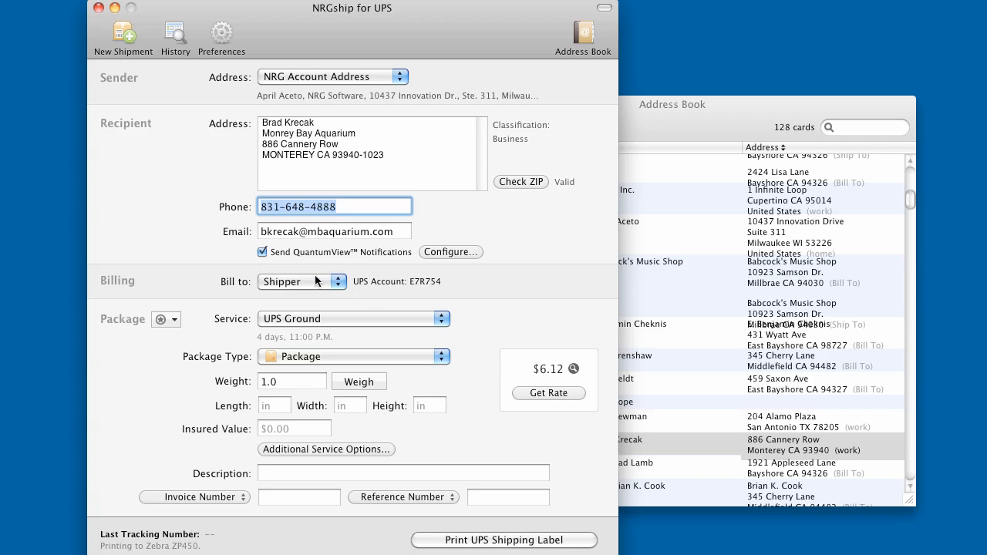
mouse_move(397, 264)
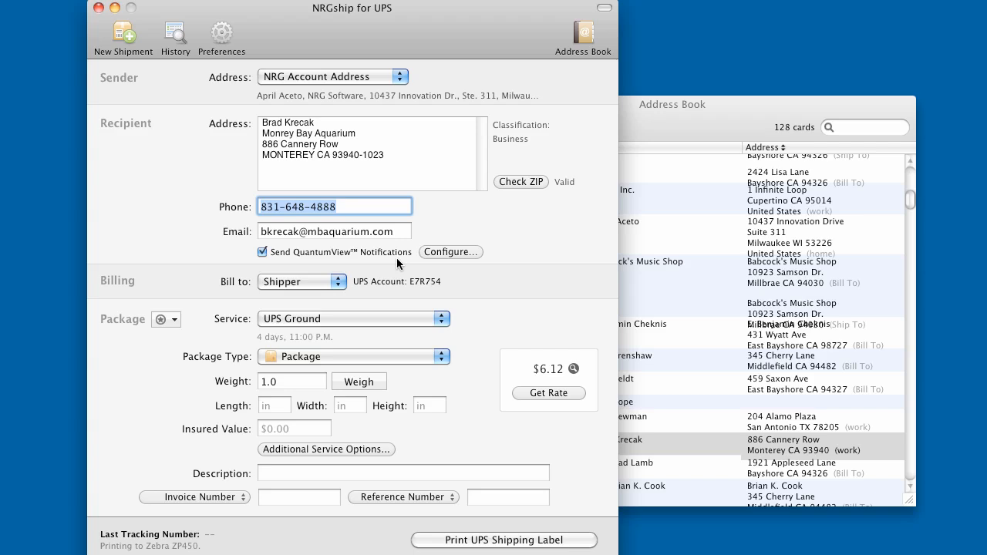
left_click(450, 253)
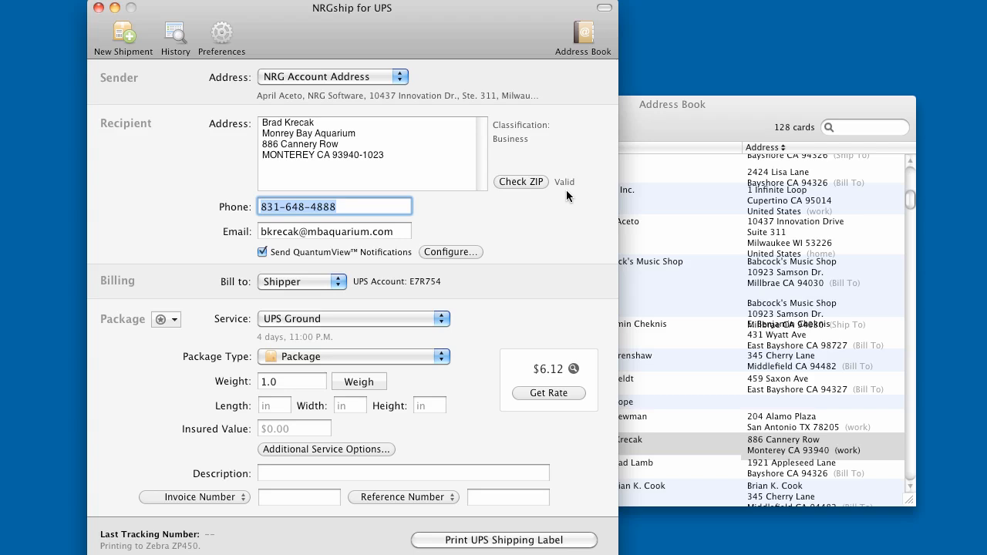
mouse_move(521, 148)
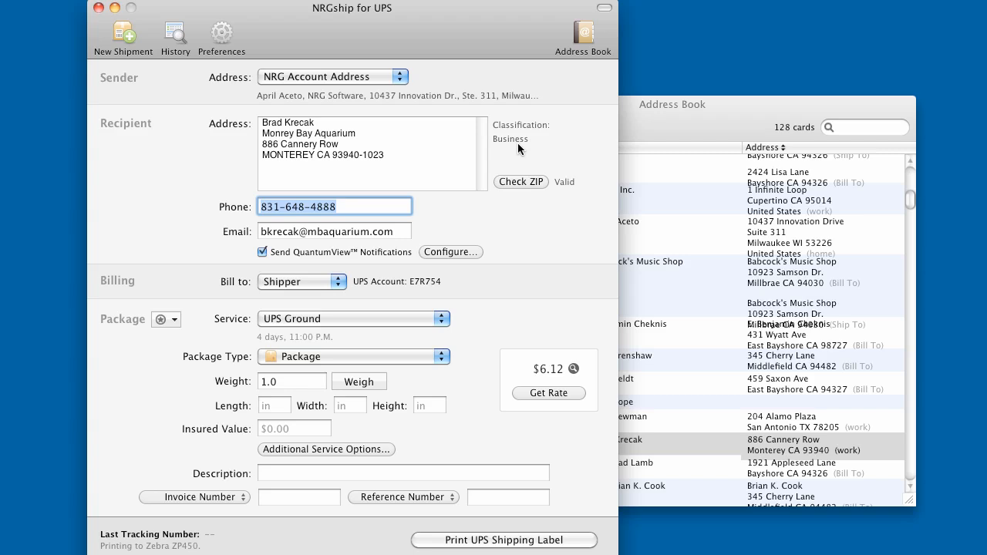
mouse_move(586, 279)
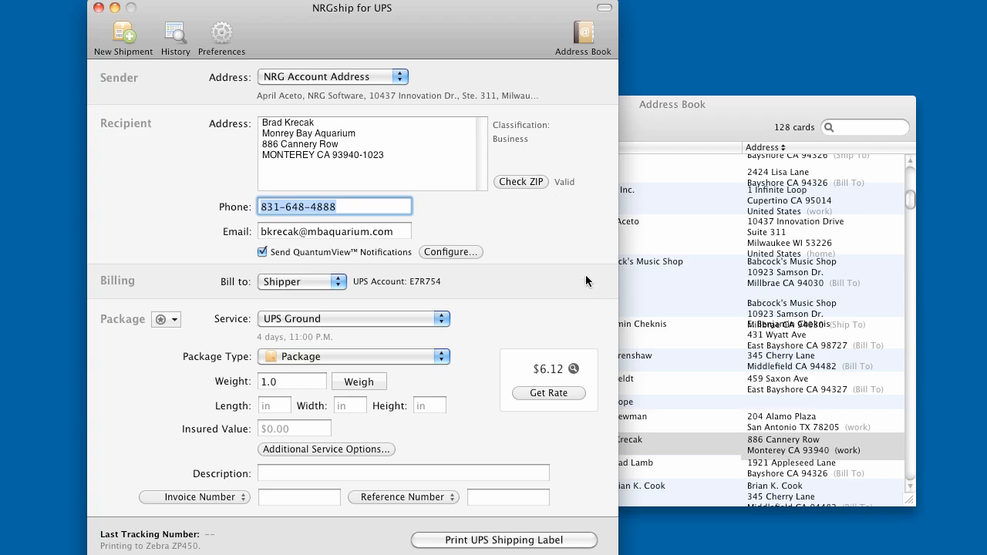
mouse_move(589, 384)
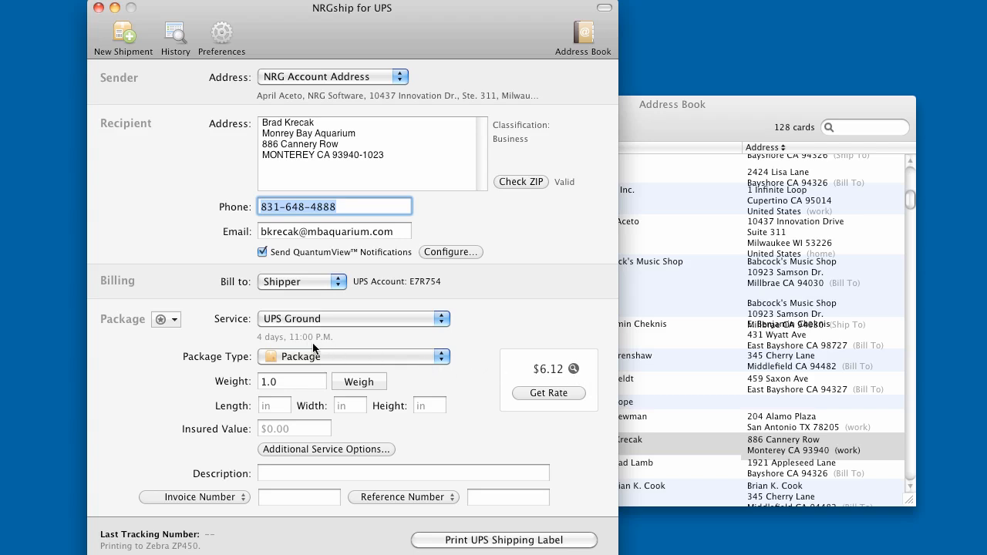
mouse_move(246, 344)
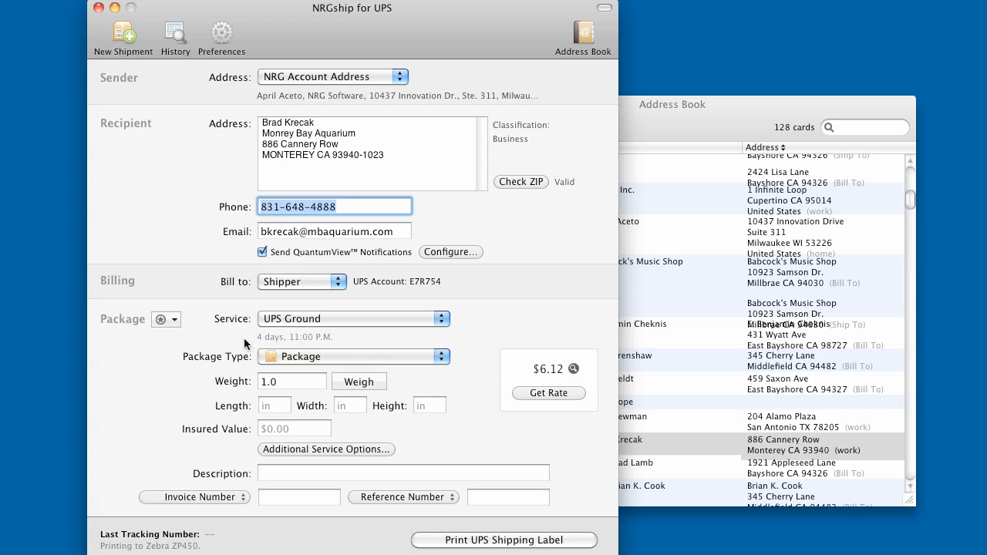
mouse_move(246, 340)
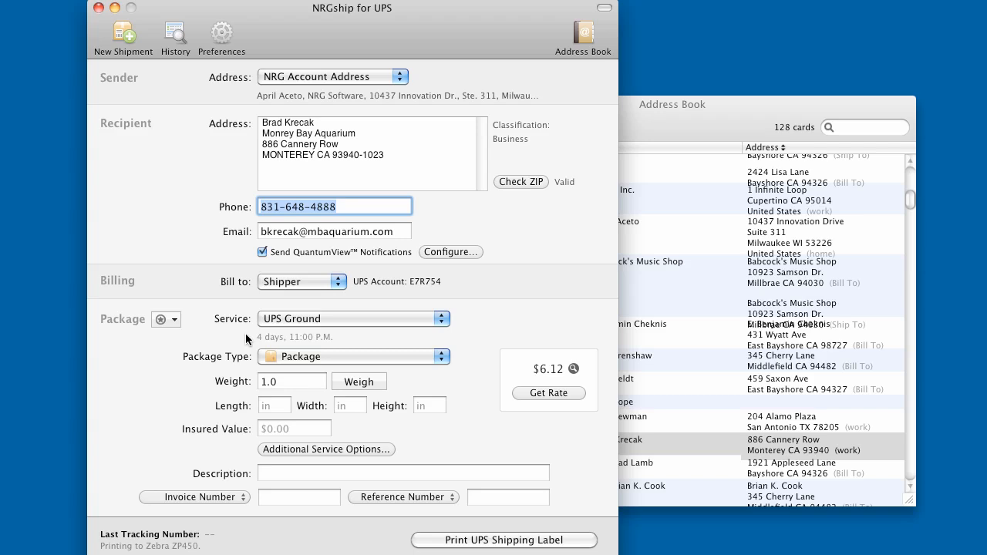
mouse_move(283, 330)
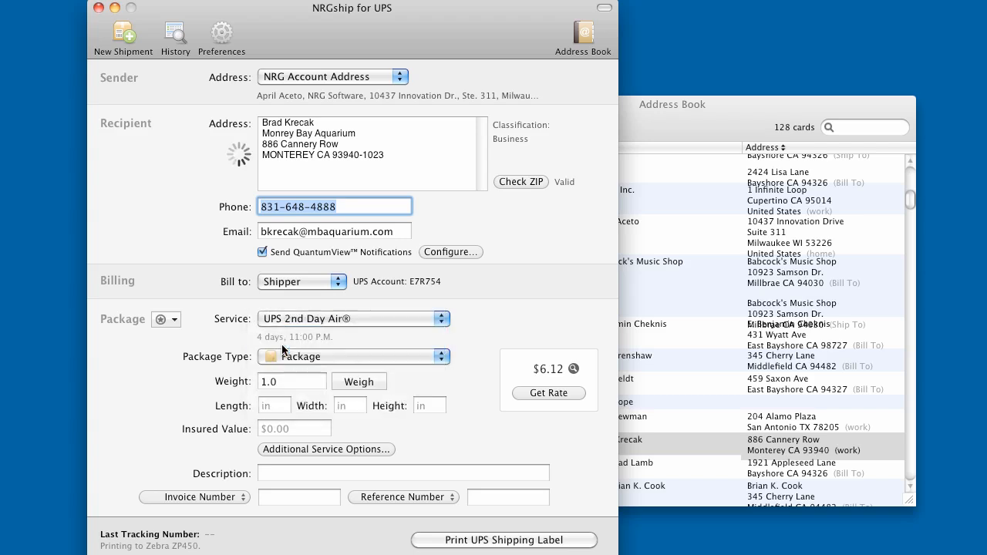
Set package type UPS Express Box – Large, weight 1.3, insured $125, quoting $27.00.
left_click(353, 358)
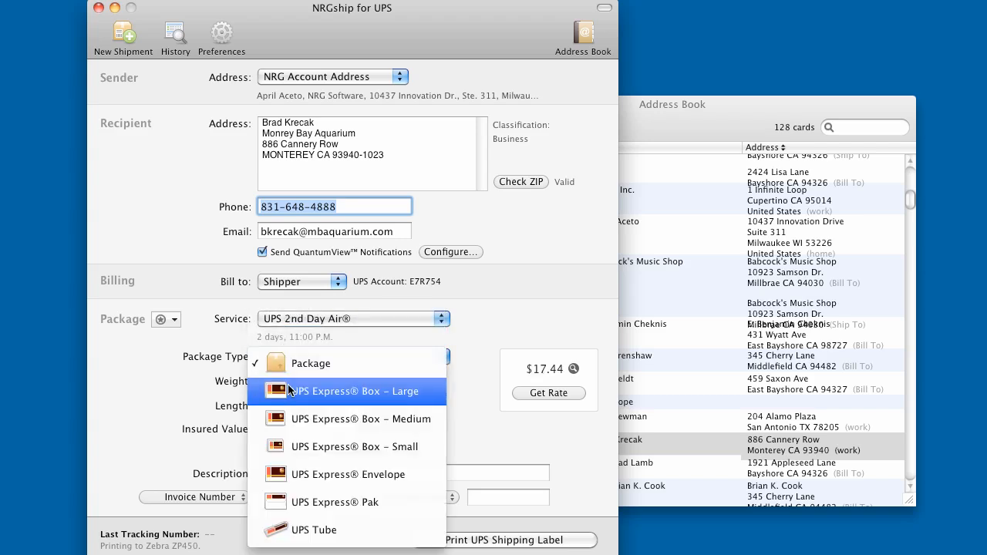
left_click(346, 392)
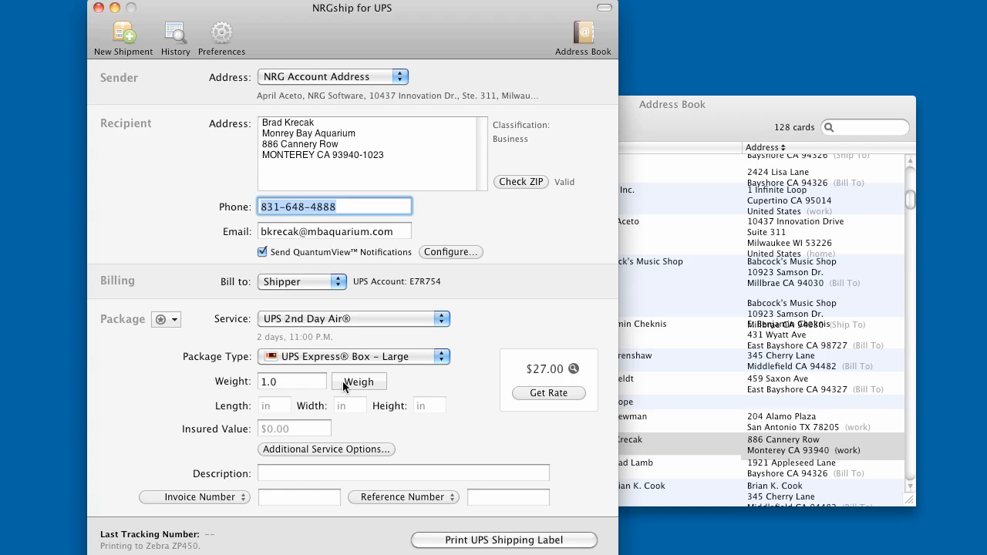
left_click(358, 381)
type("125")
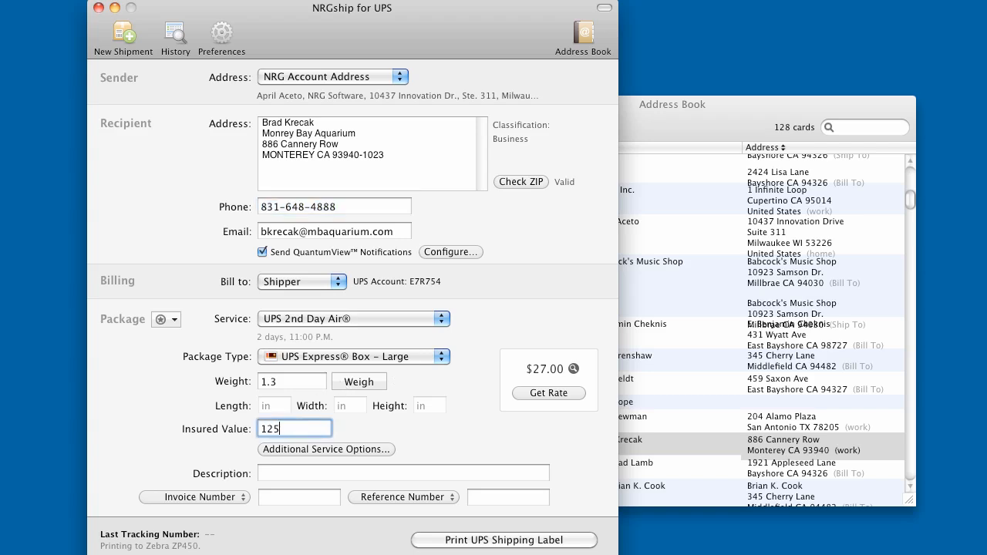
left_click(325, 449)
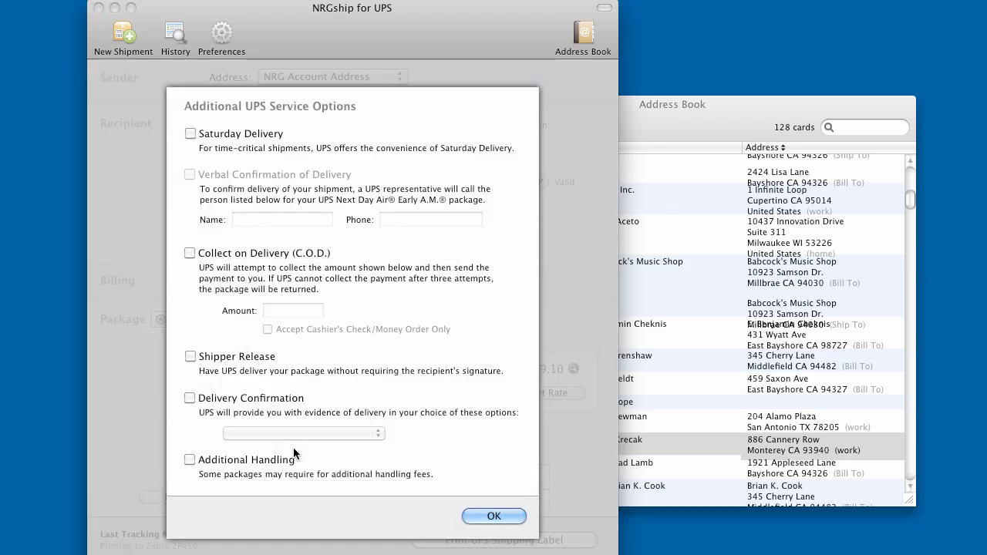
Add delivery confirmation with no signature required, raising the total to $31.10 ($4.10 options).
left_click(190, 398)
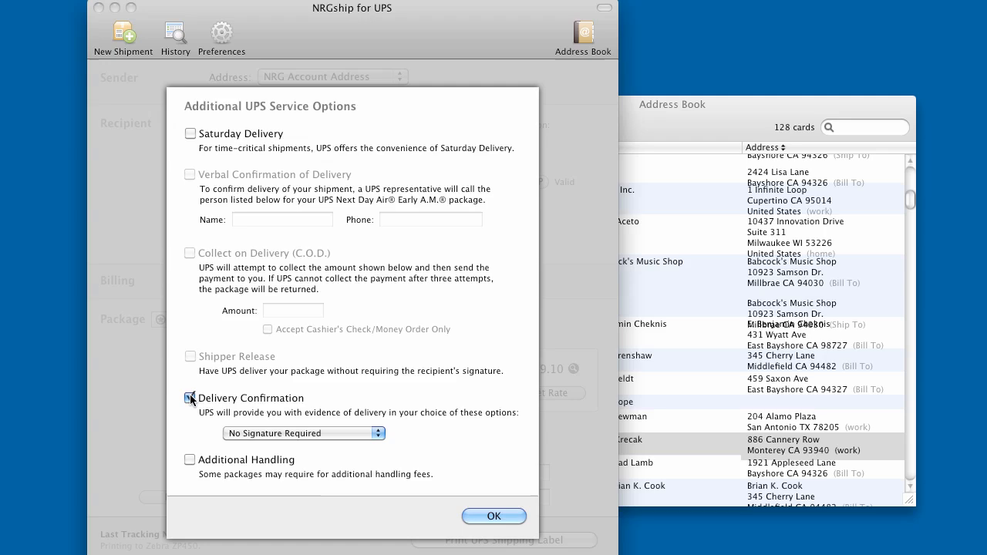
left_click(189, 398)
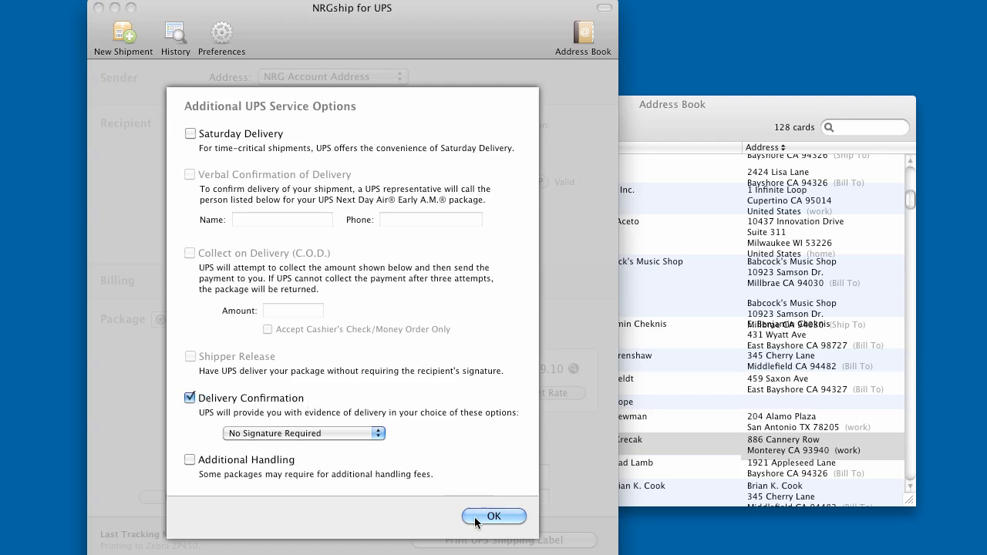
left_click(494, 515)
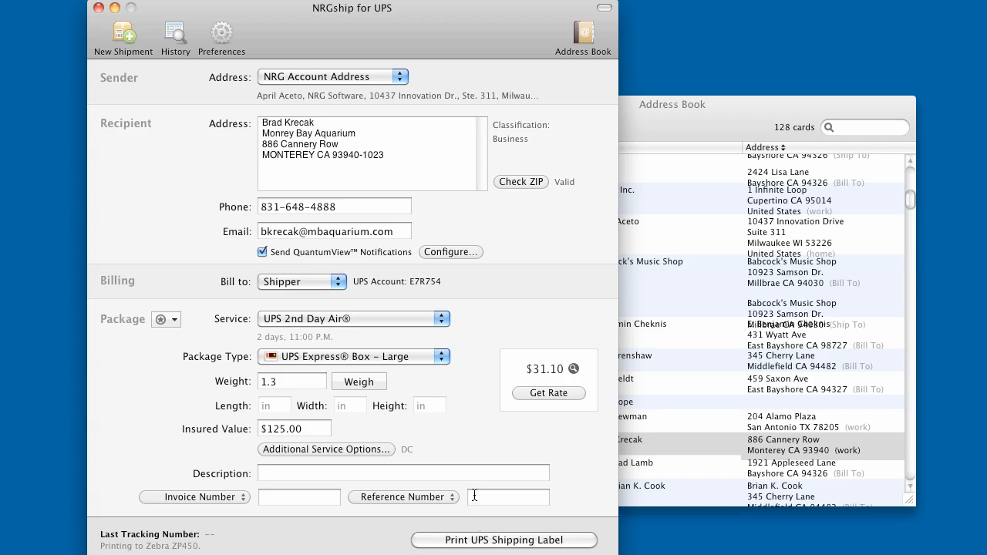
left_click(574, 368)
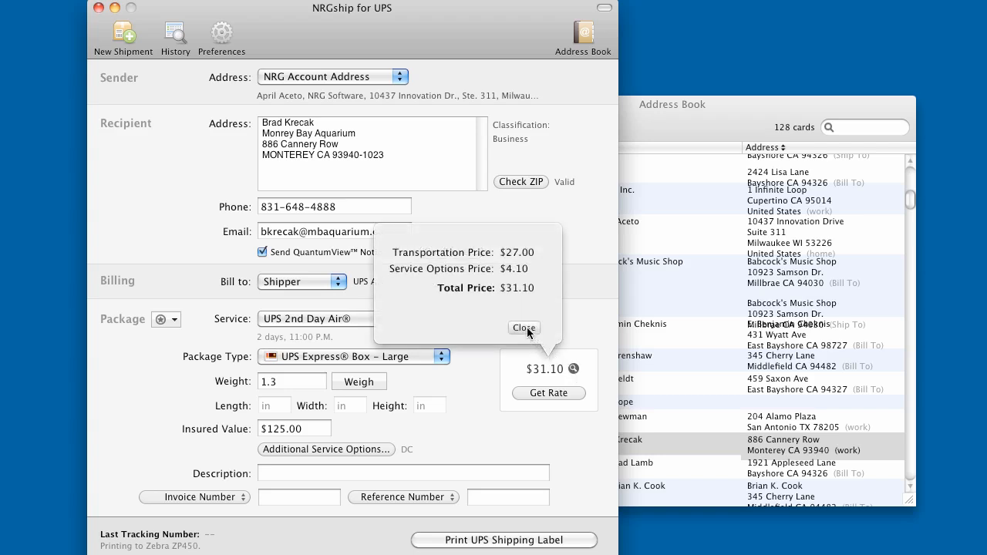
Enter package description 'ipod case' and invoice number 15874.
left_click(525, 327)
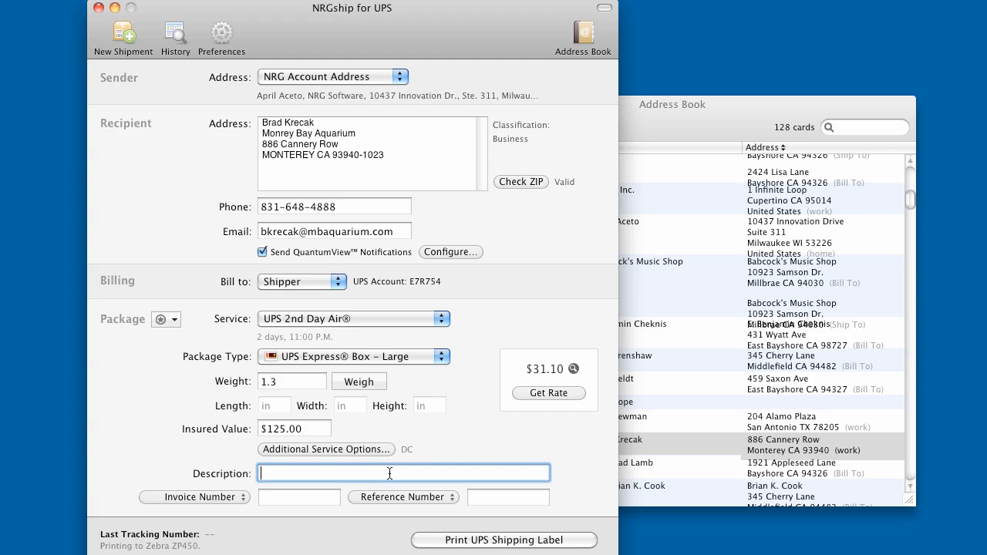
type("ipod case")
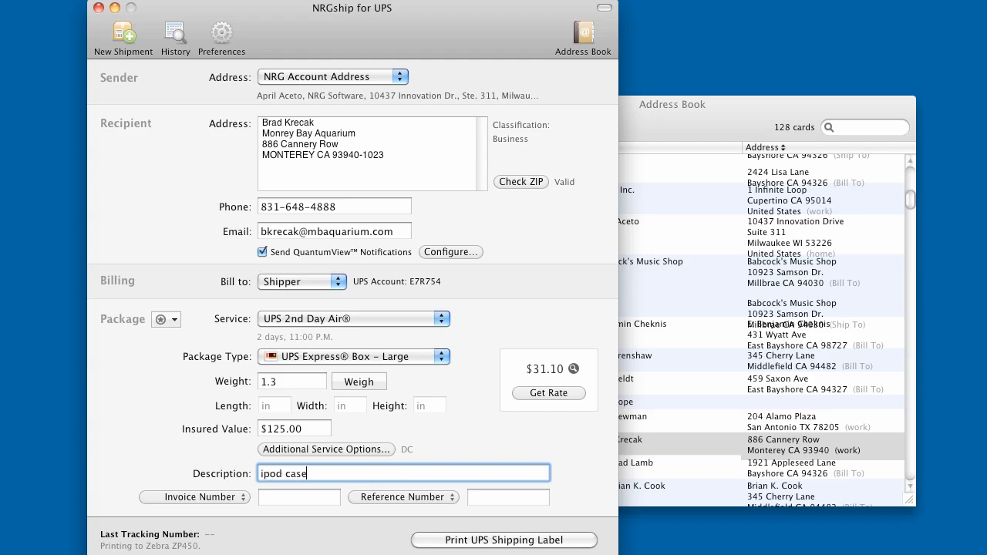
left_click(296, 497)
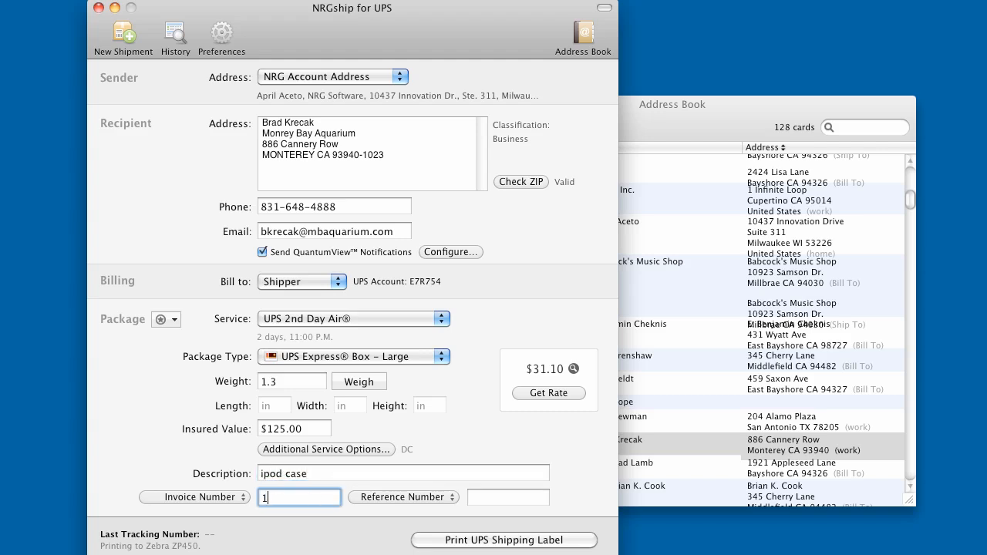
type("5874")
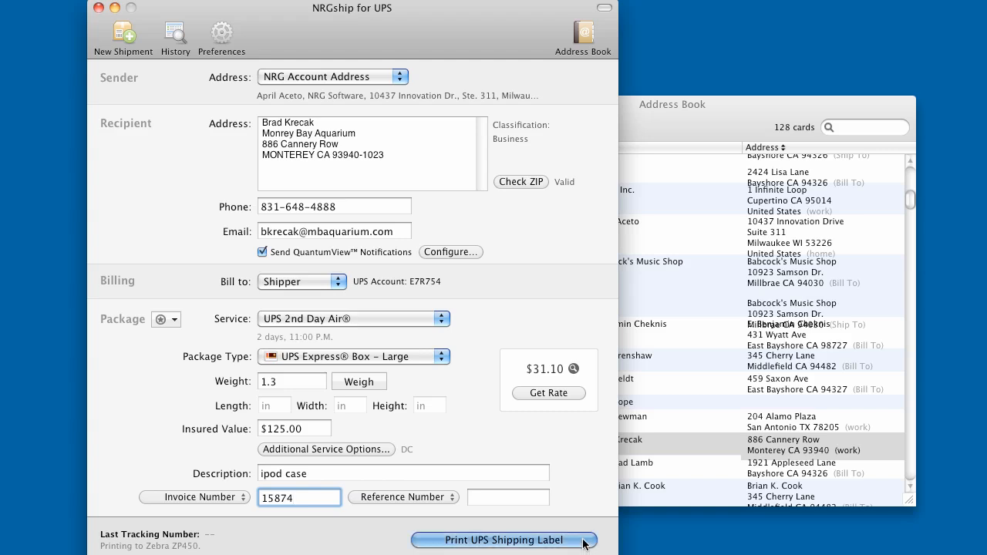
Print the UPS shipping label and confirm, leaving a blank form with the last tracking number.
left_click(504, 540)
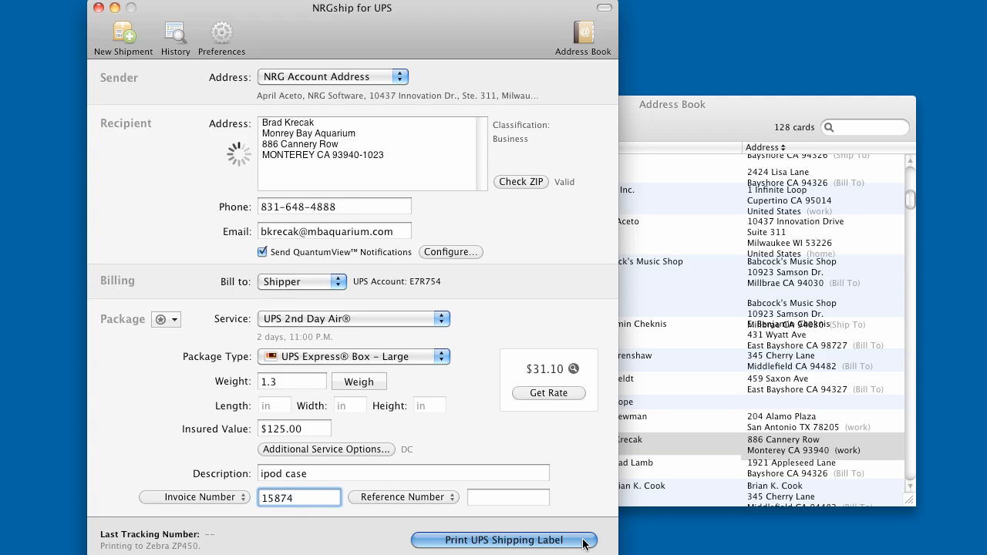
left_click(505, 540)
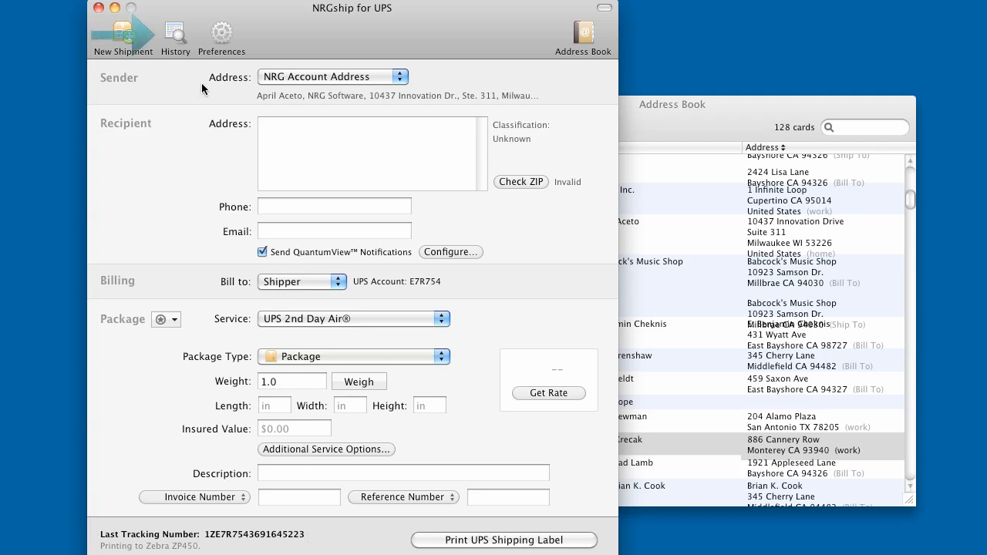
left_click(176, 34)
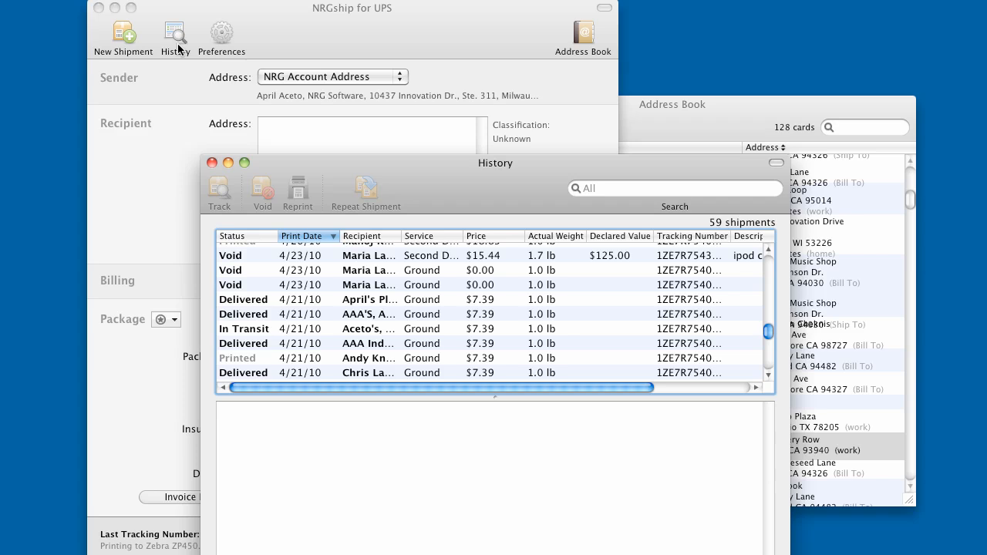
mouse_move(518, 145)
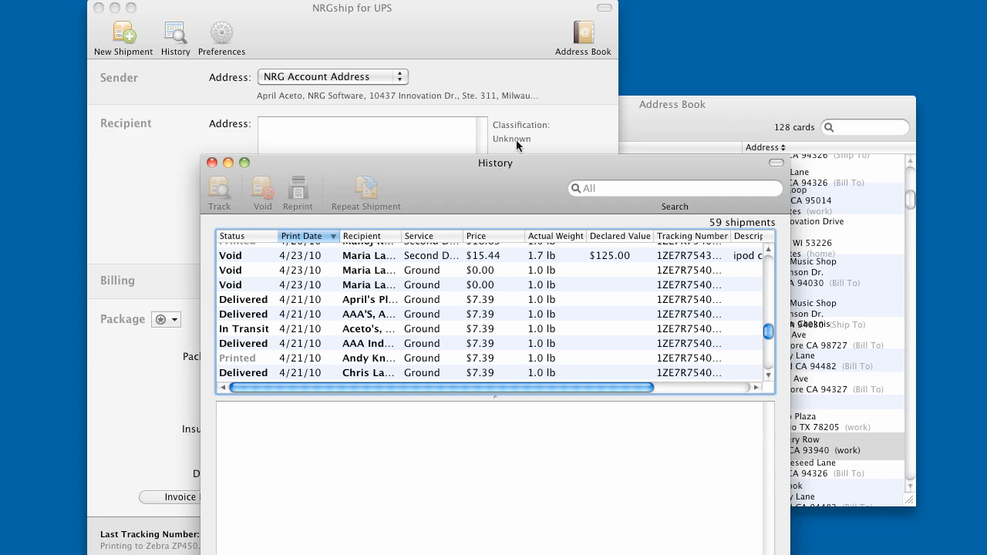
type("andy")
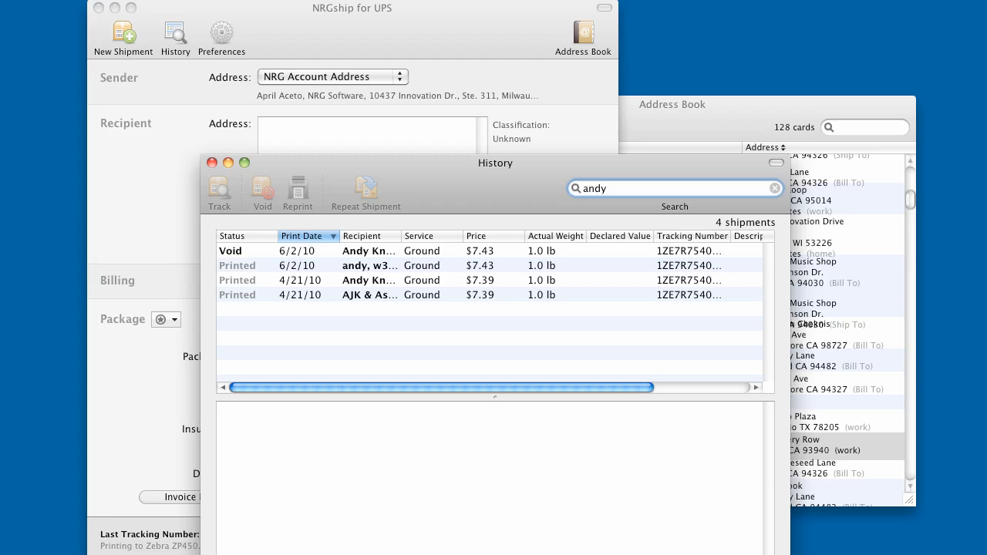
left_click(774, 188)
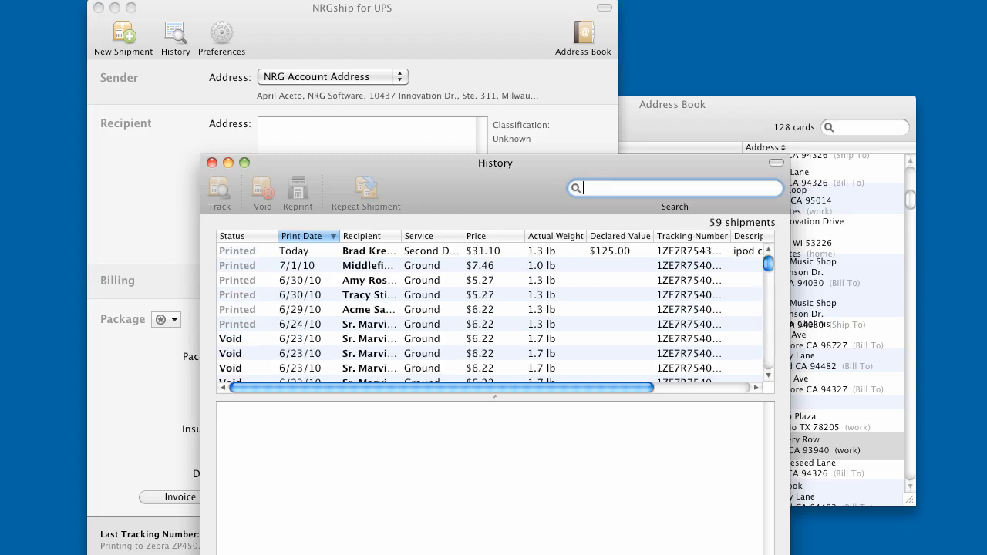
left_click(368, 295)
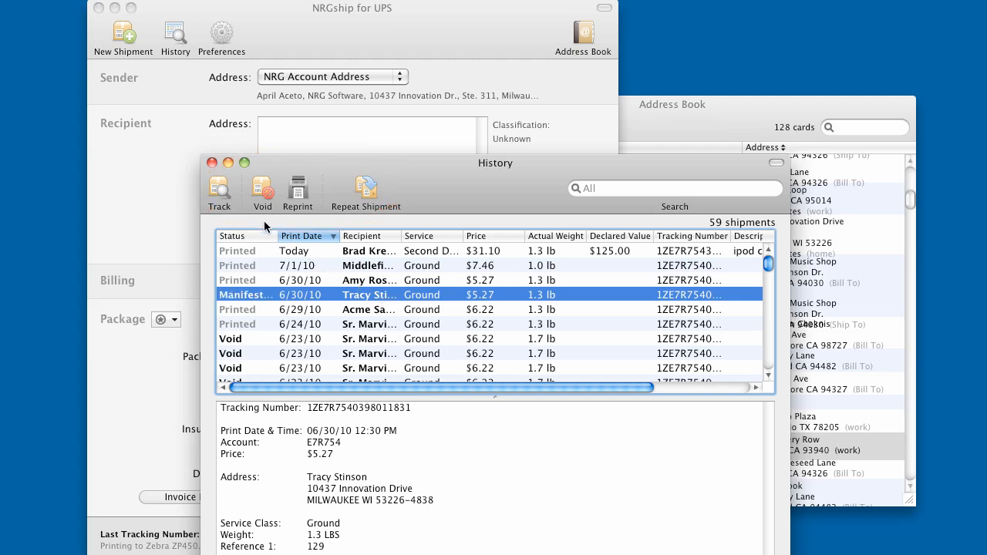
mouse_move(219, 193)
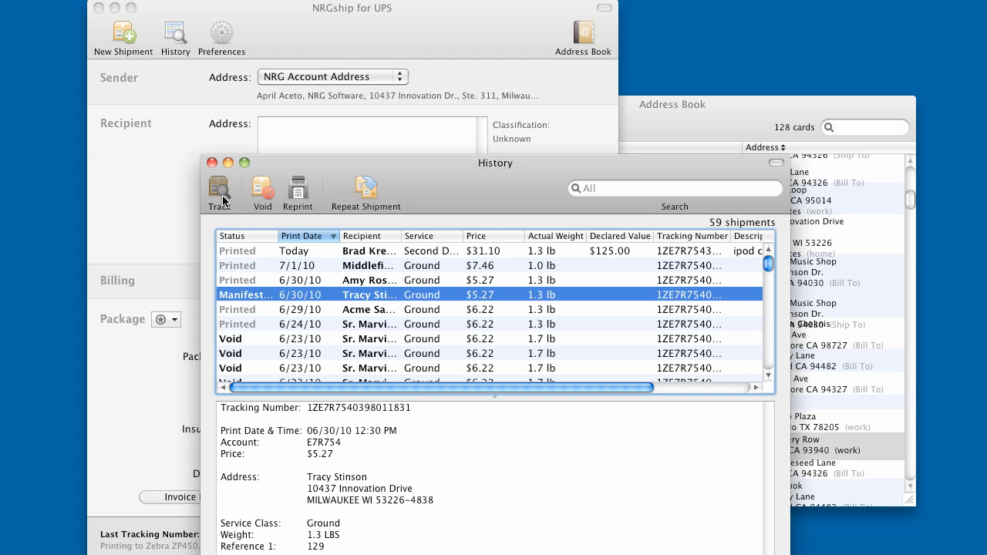
Track the selected shipment, then void the 7/1/10 Middlefield Elementary School shipment.
left_click(219, 191)
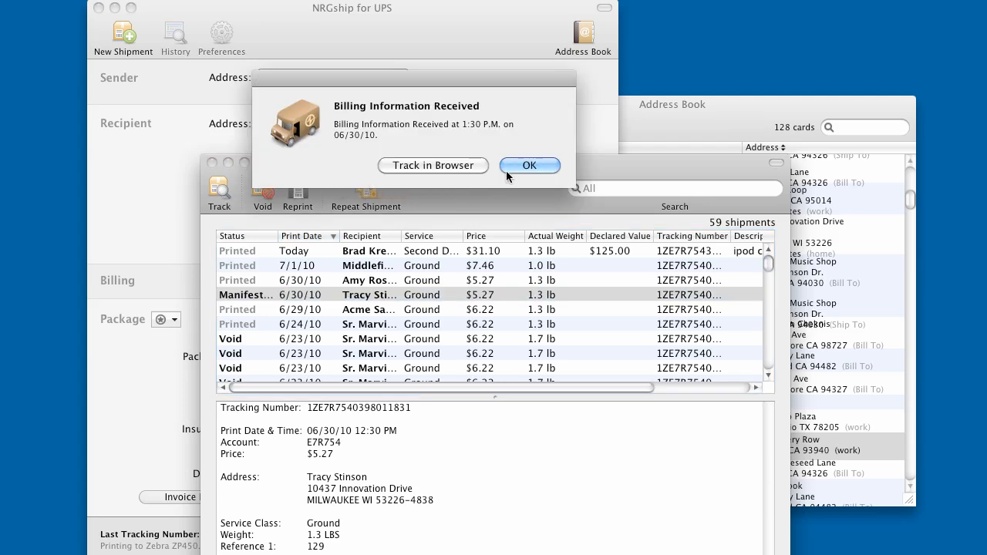
left_click(531, 165)
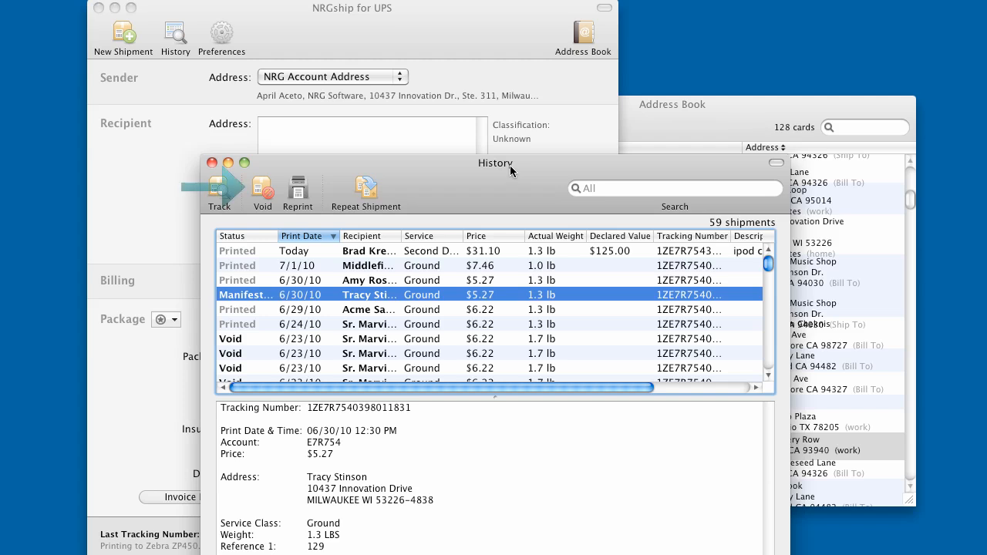
left_click(367, 266)
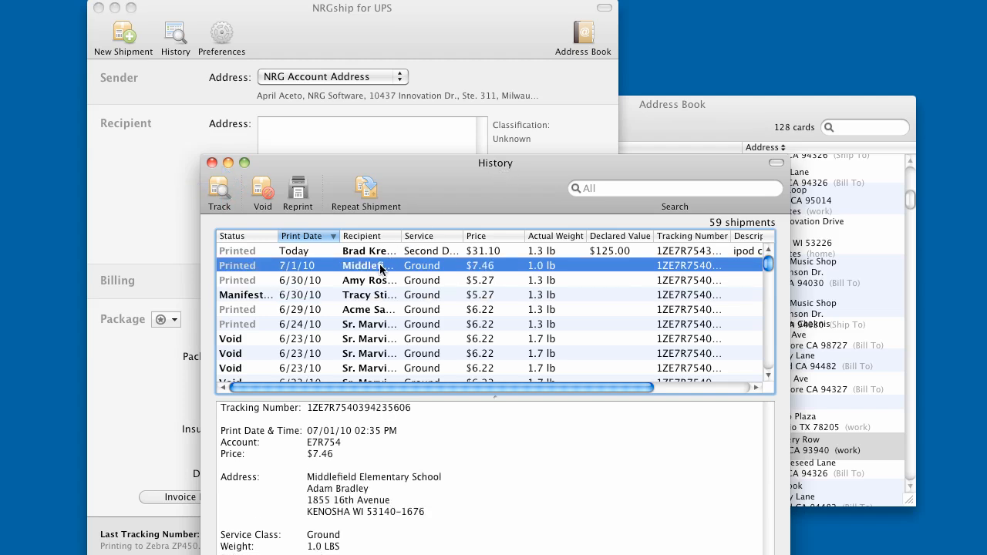
left_click(262, 189)
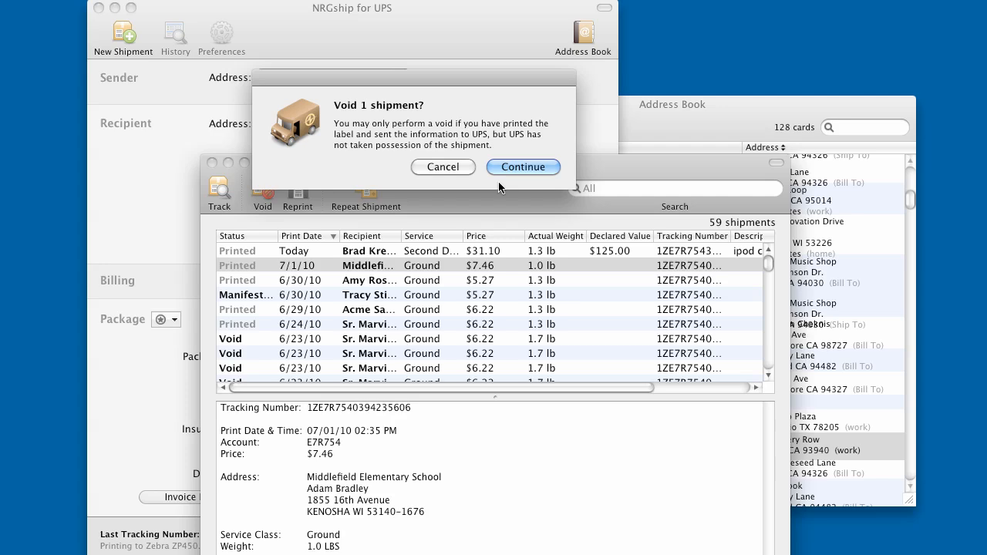
left_click(523, 167)
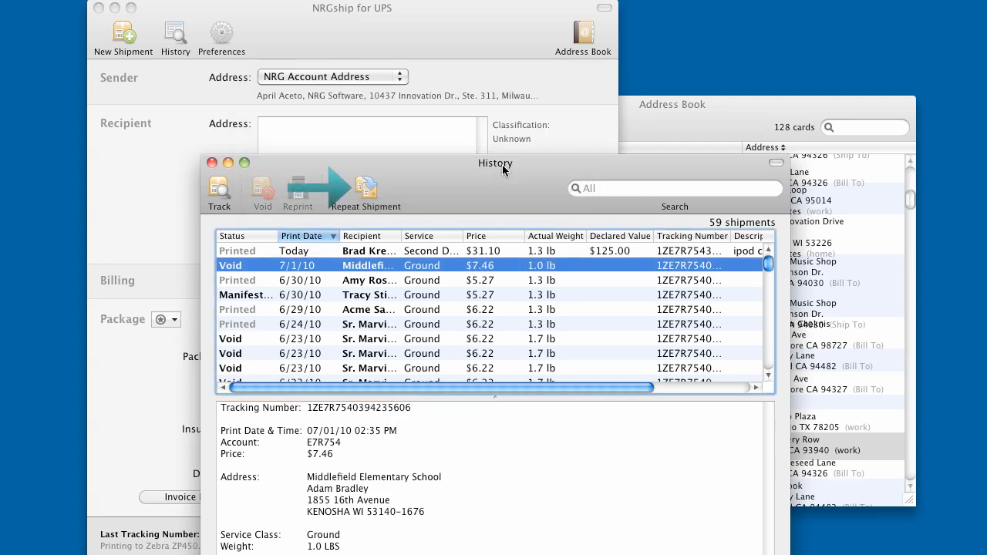
left_click(369, 281)
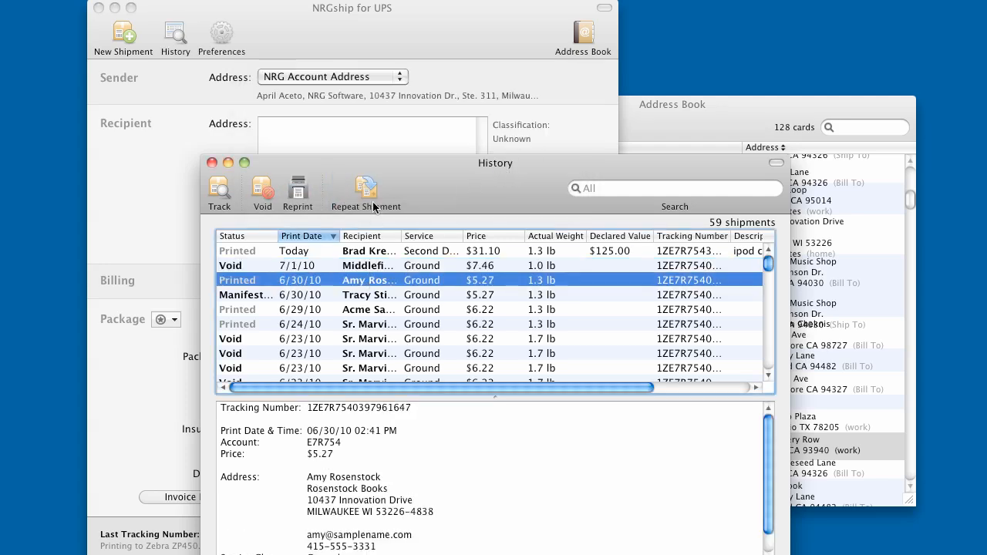
left_click(364, 188)
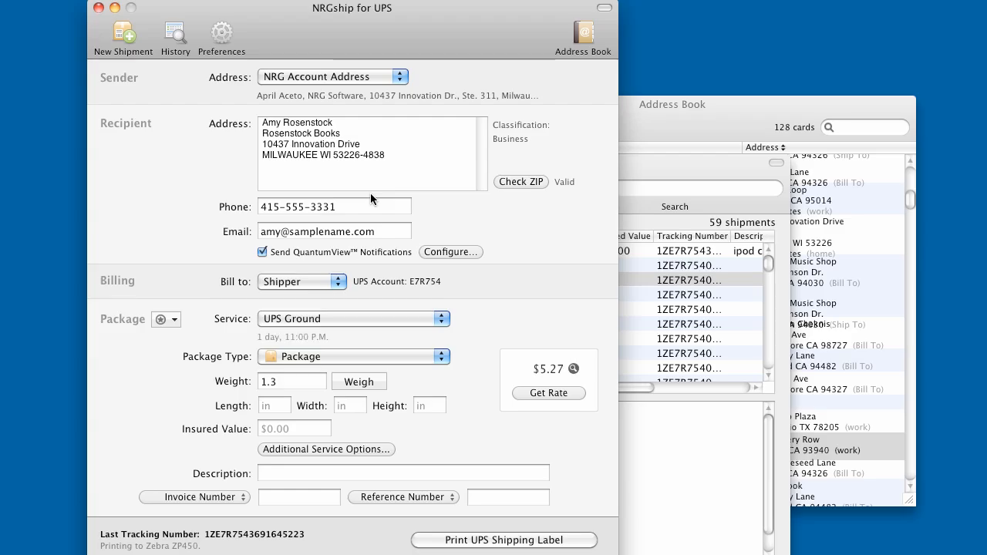